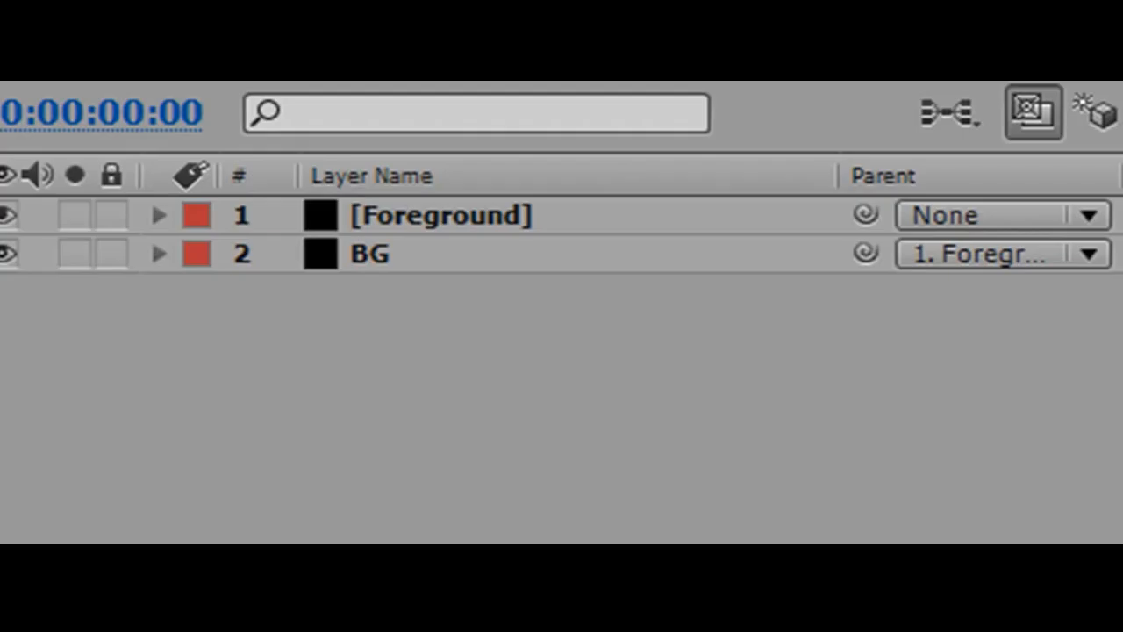
mouse_move(404, 260)
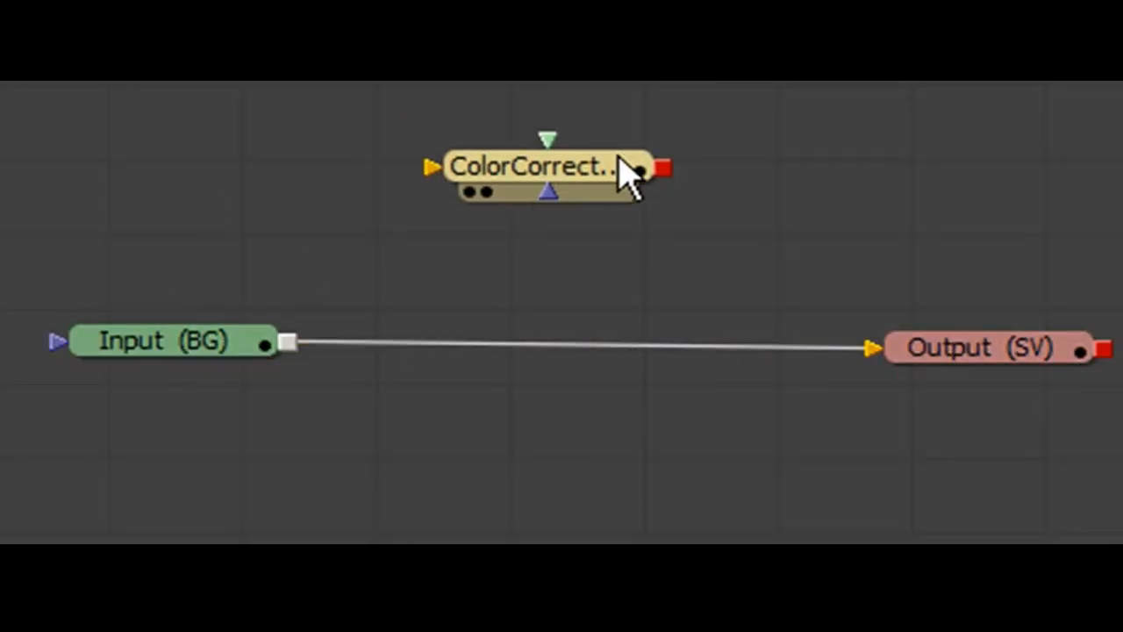
Wire the inputs through ColorCorrect nodes into Merge1 and connect it to the Output
drag(548, 167, 653, 333)
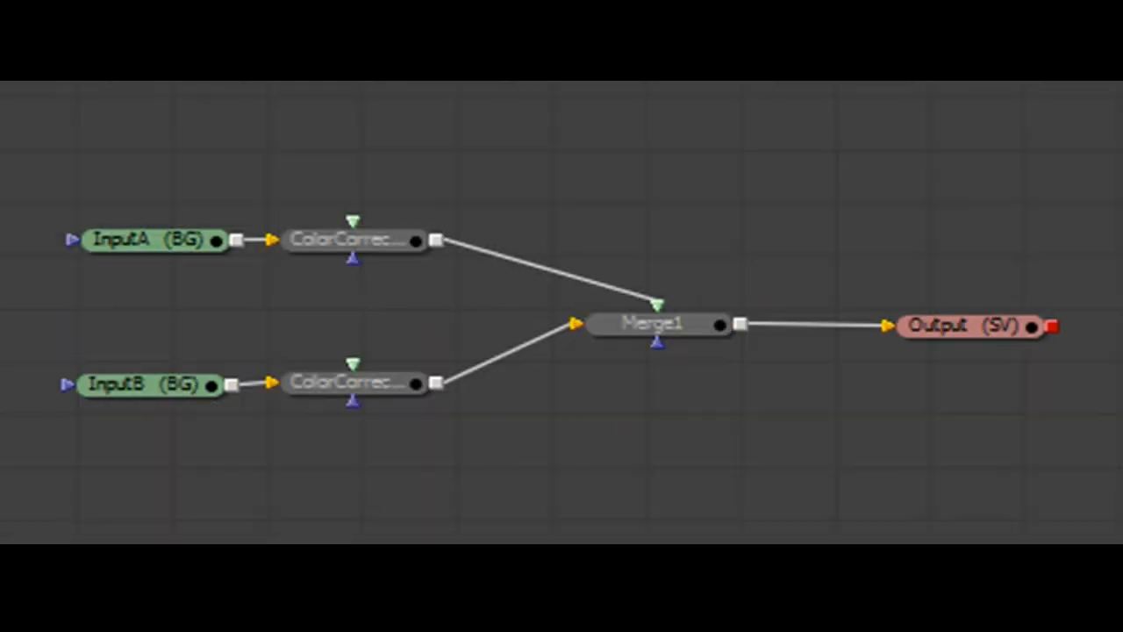
click(653, 323)
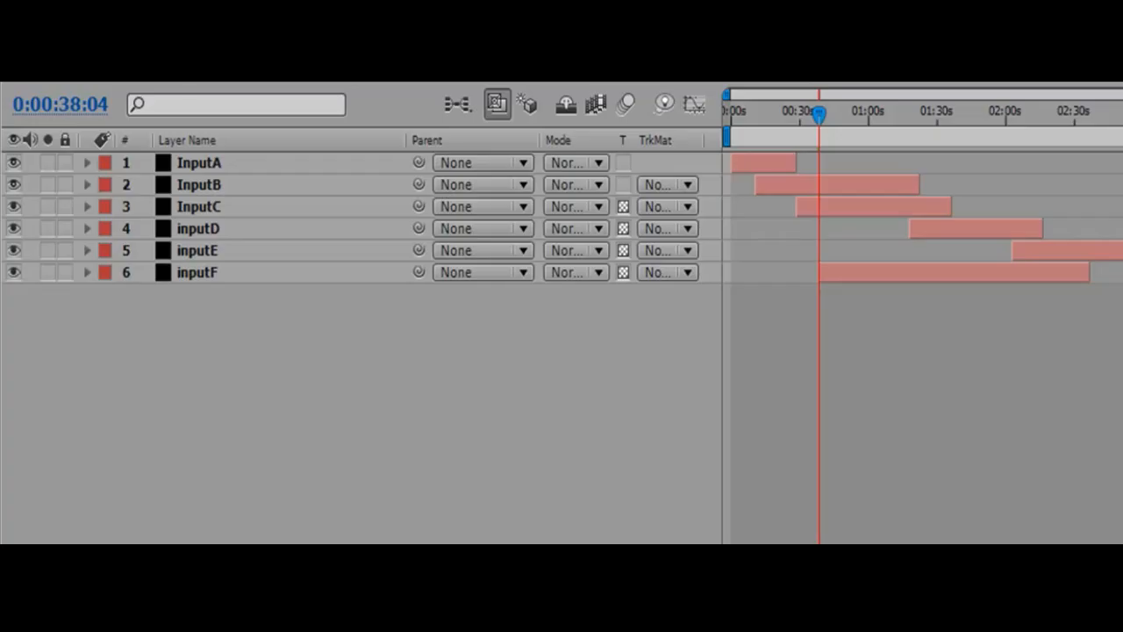
click(198, 161)
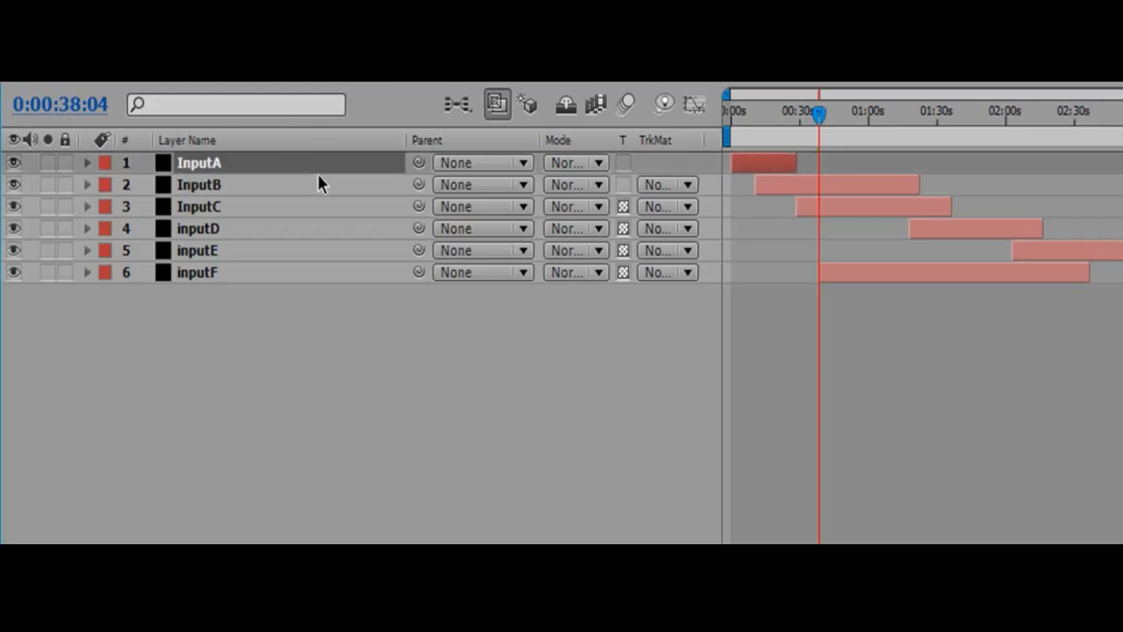
mouse_move(144, 197)
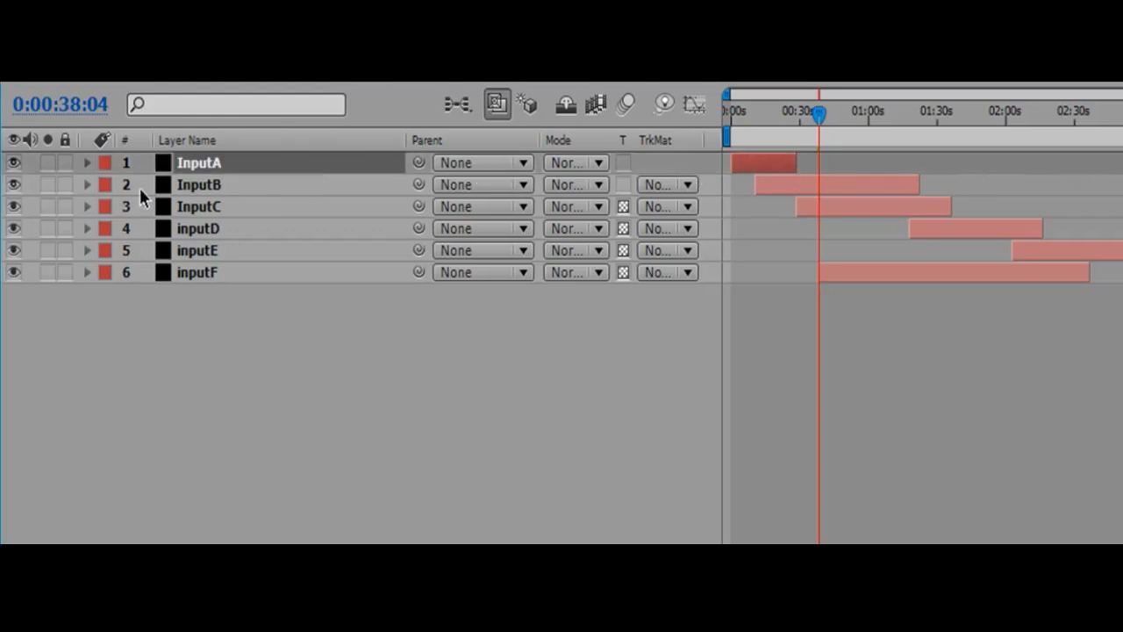
click(198, 185)
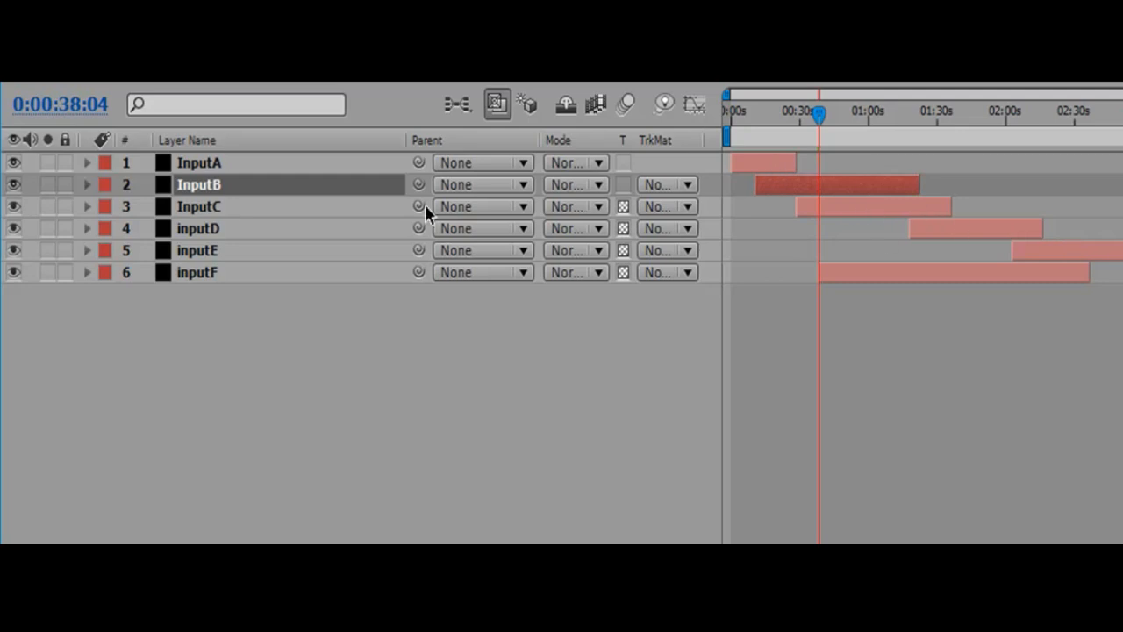
click(199, 207)
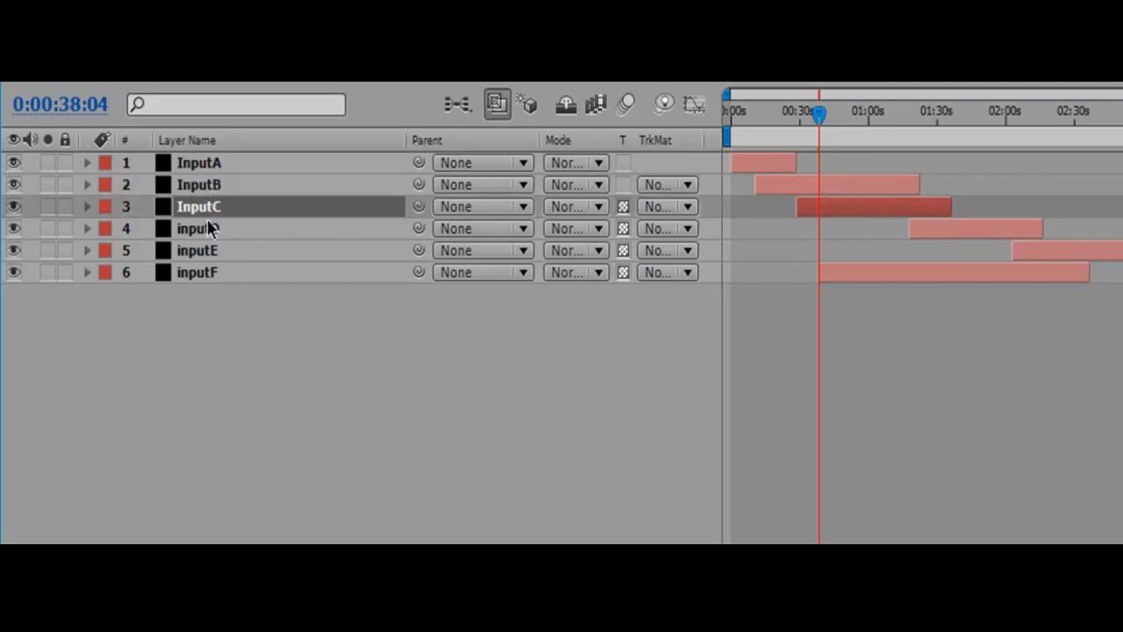